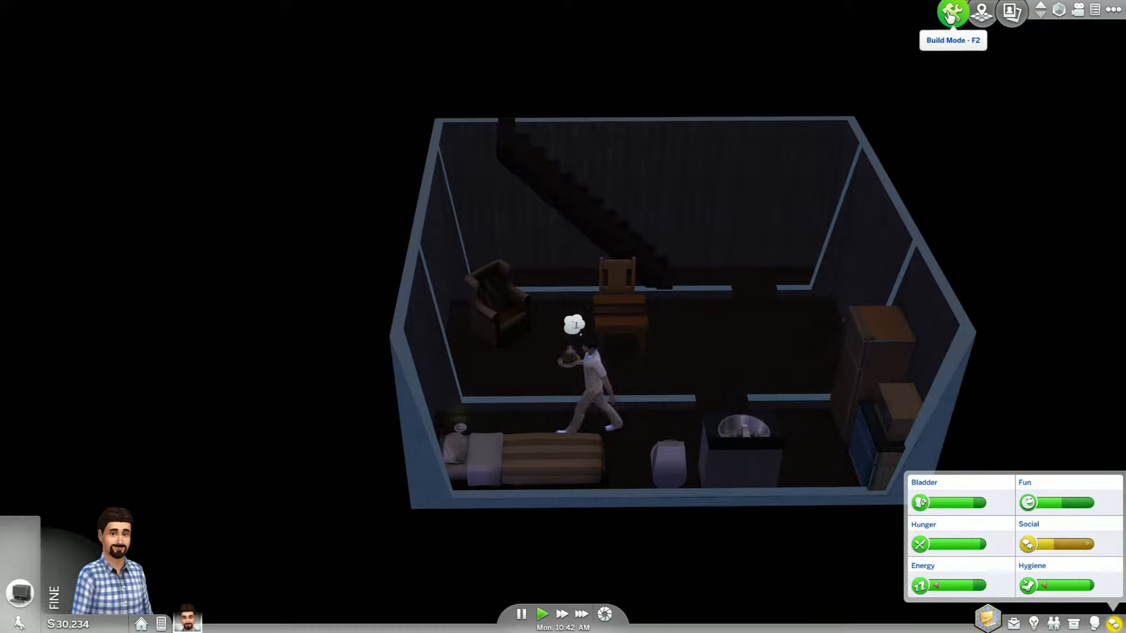
# - Switch from Live Mode to Build Mode on the Streamlet Single lot
pyautogui.click(952, 13)
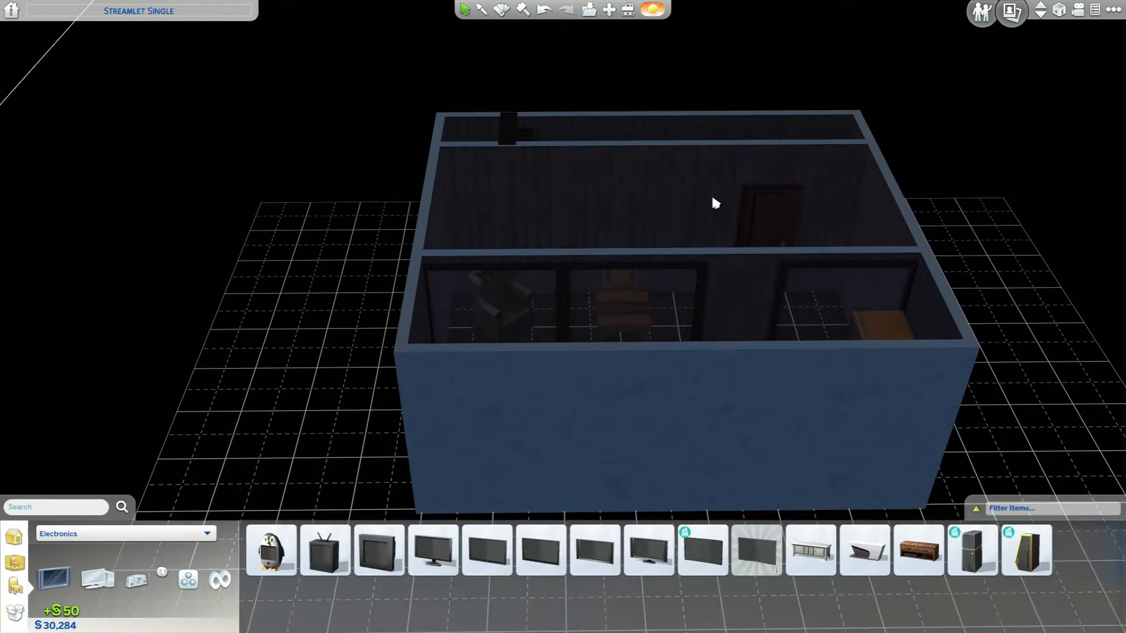
# - Close the electronics catalogue and select the Let There Be Light window from Windows
pyautogui.click(122, 533)
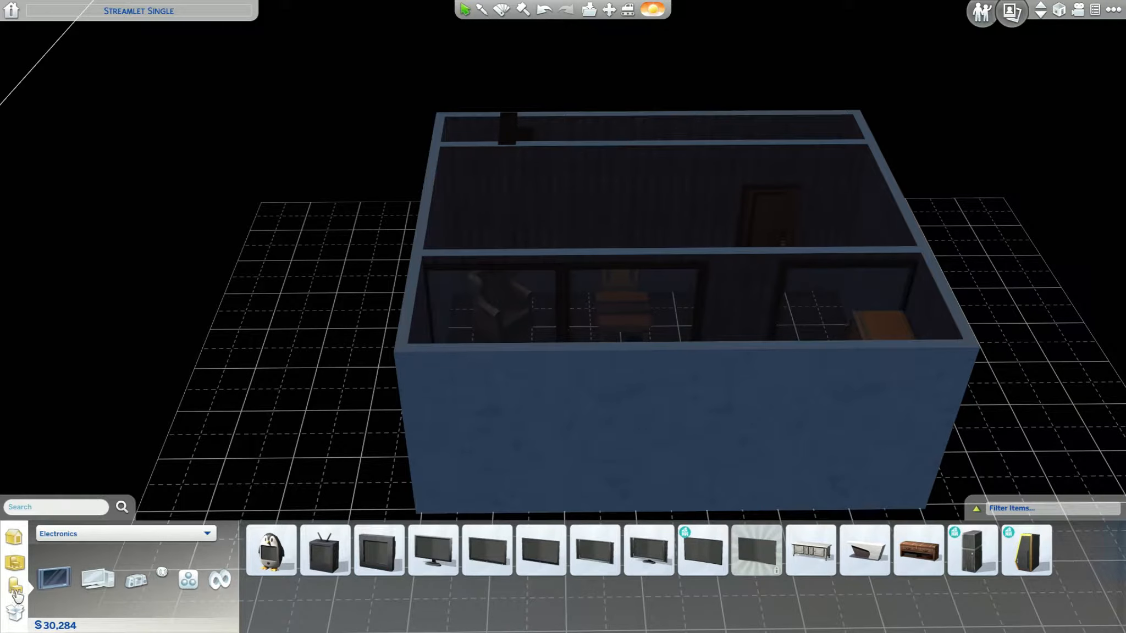
pyautogui.click(125, 533)
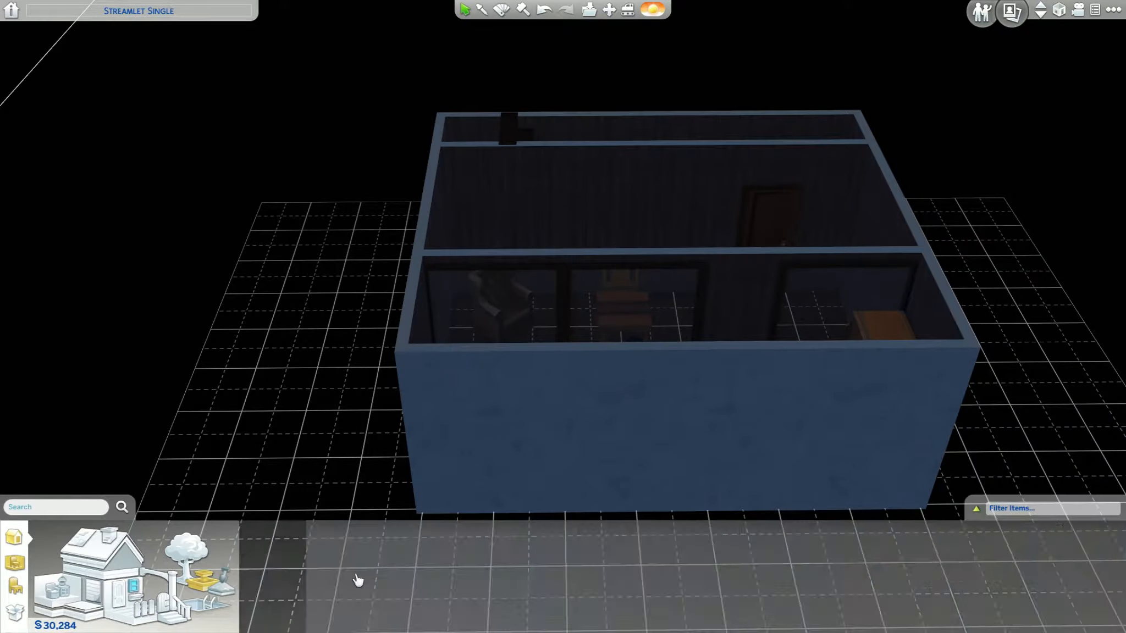
pyautogui.click(14, 560)
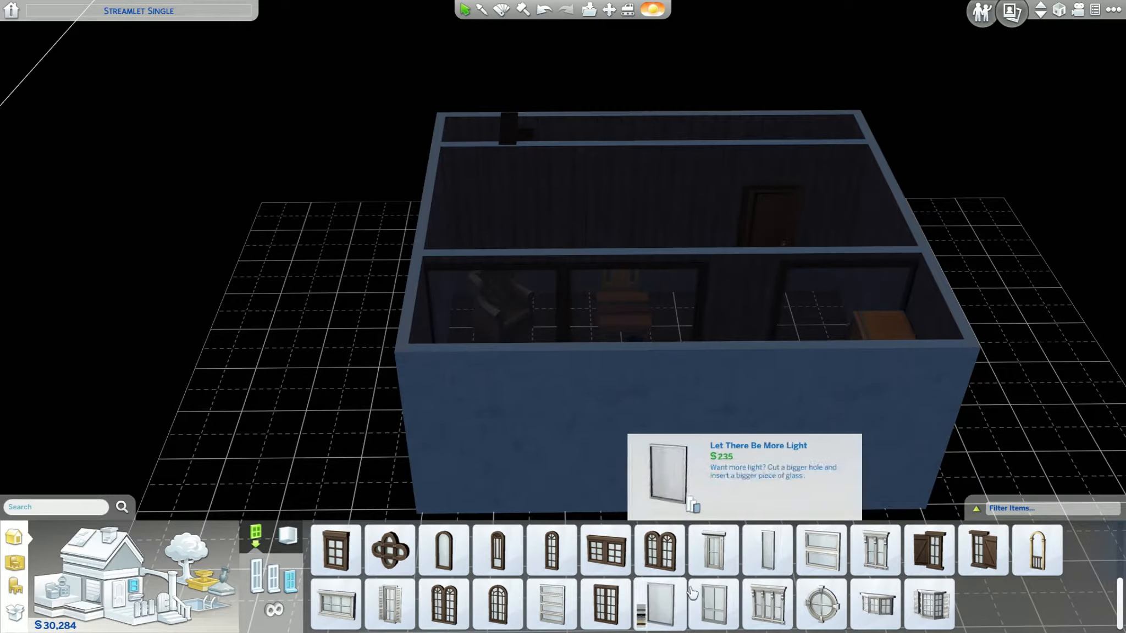
pyautogui.click(765, 550)
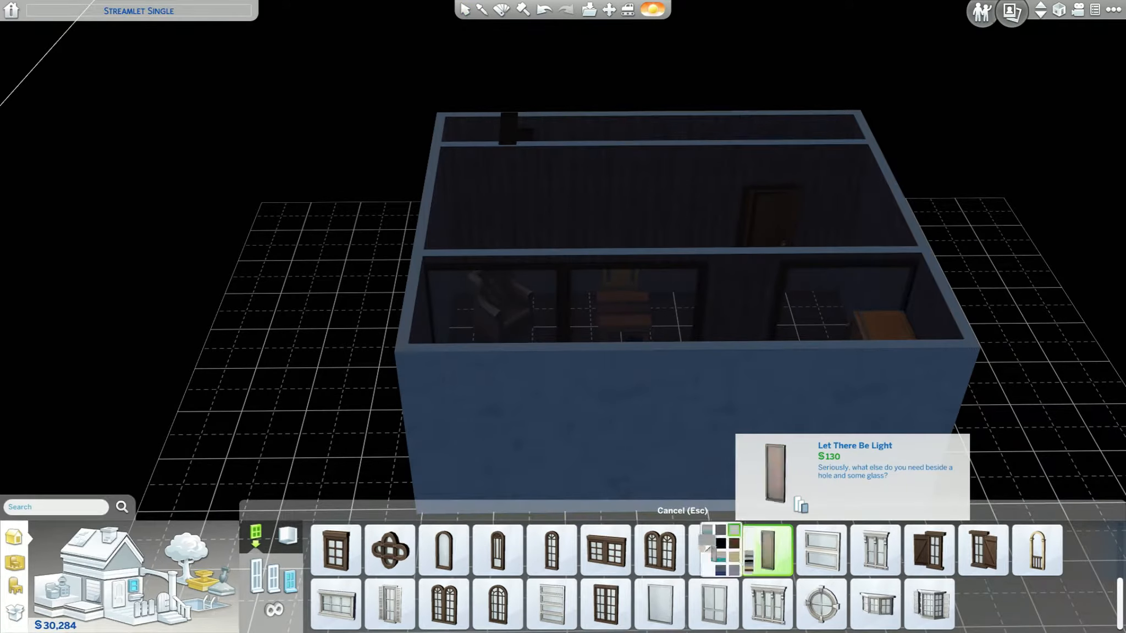
pyautogui.click(743, 328)
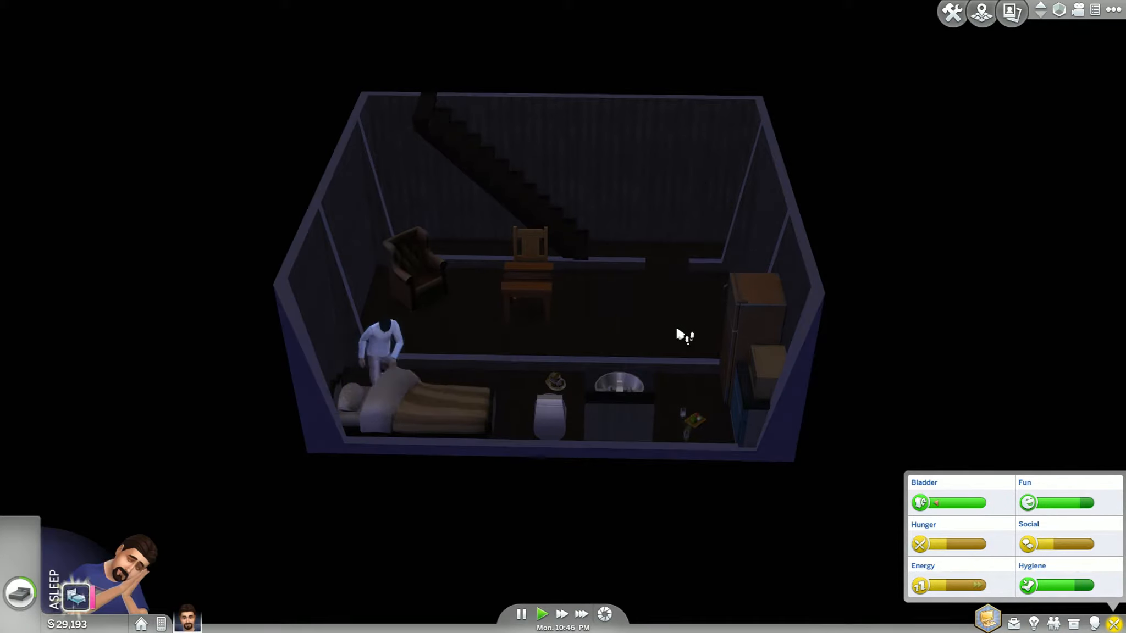
# - Return to Live Mode and run time at ultra speed until Tuesday morning
pyautogui.click(951, 13)
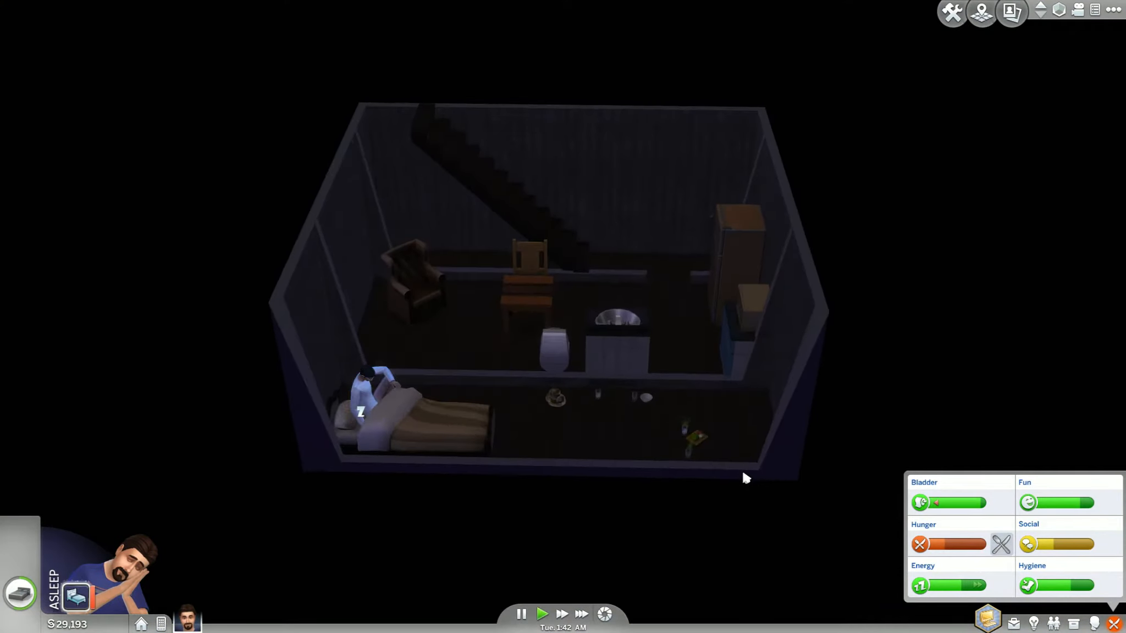
pyautogui.click(581, 614)
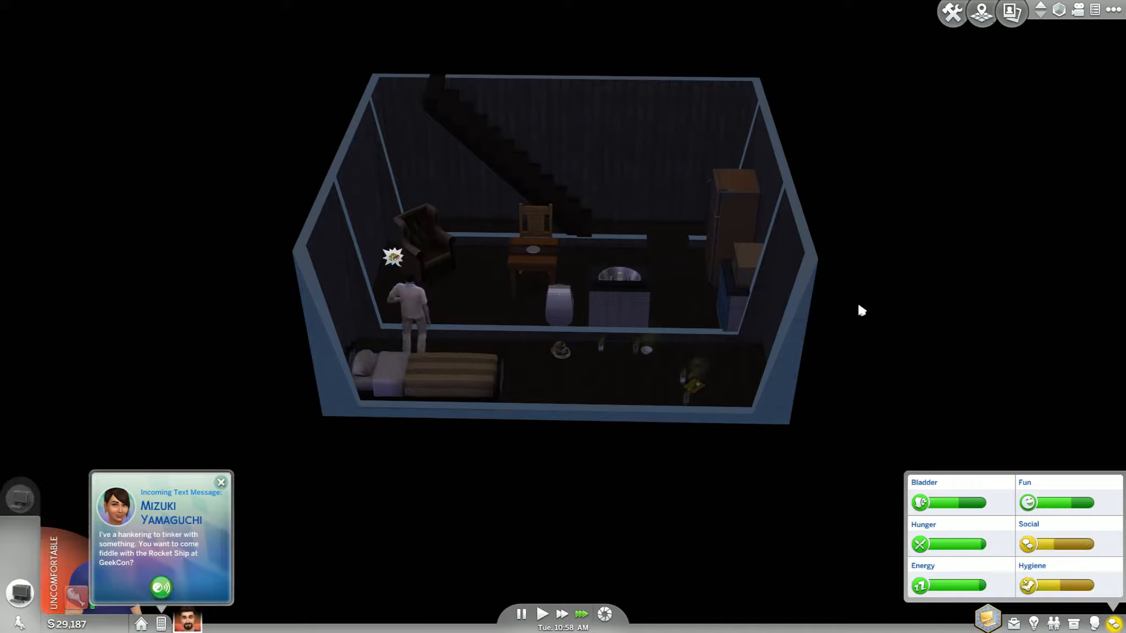
# - Dismiss the text message and let time run until early Thursday morning
pyautogui.click(221, 481)
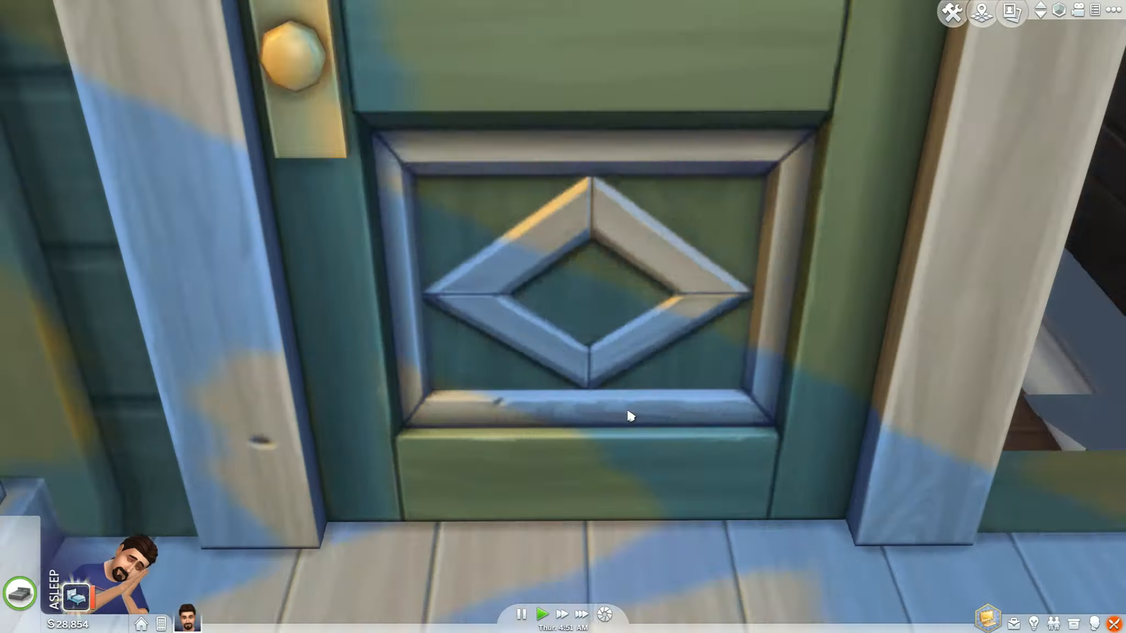
pyautogui.scroll(-3)
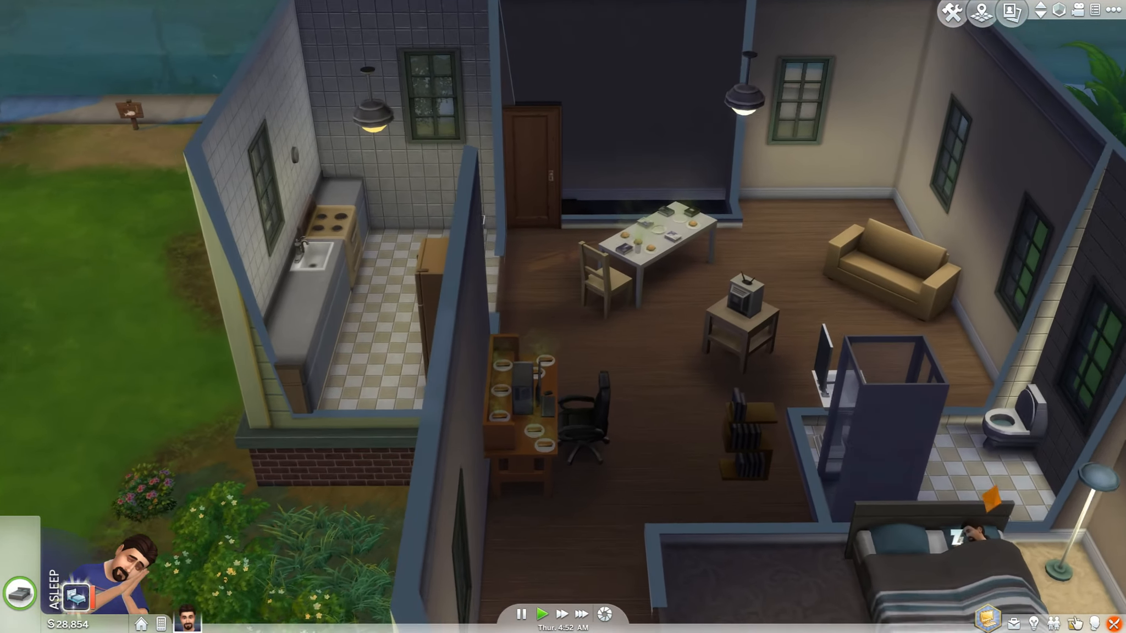